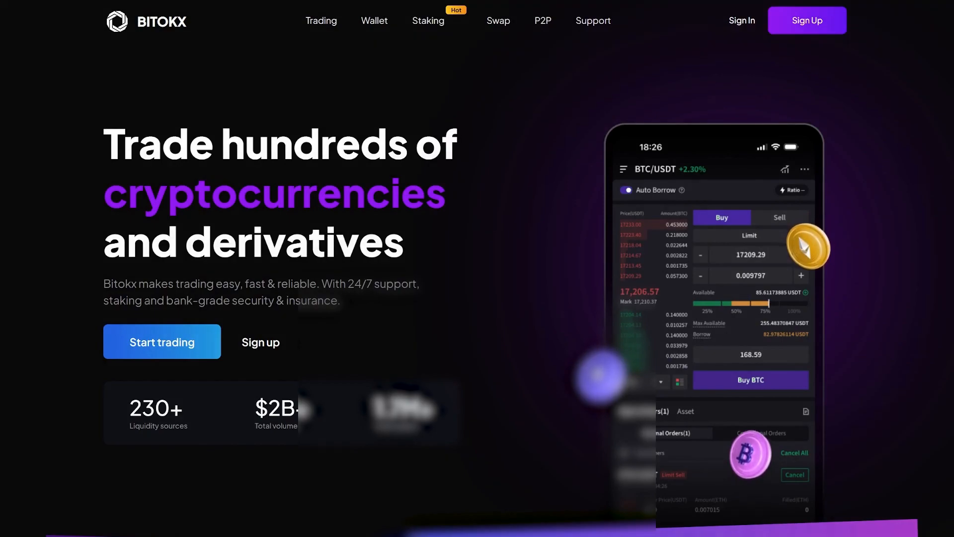
Step: Enter the BITOKX trading platform as a logged-in user on the BTC/USDT page
{"action": "left_click", "coordinate": [162, 342]}
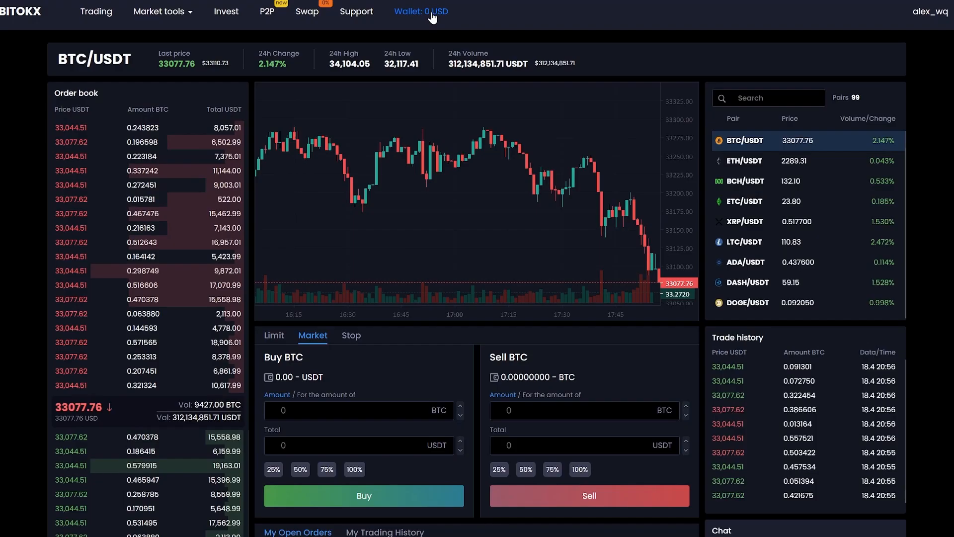
Step: Copy the BITOKX wallet's Bitcoin deposit address to the clipboard
{"action": "left_click", "coordinate": [417, 11]}
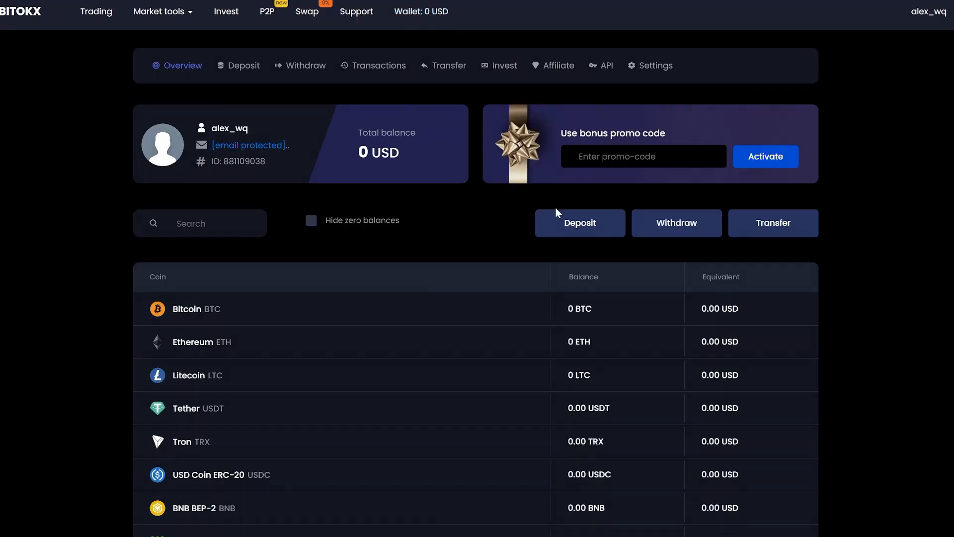
{"action": "mouse_move", "coordinate": [567, 227]}
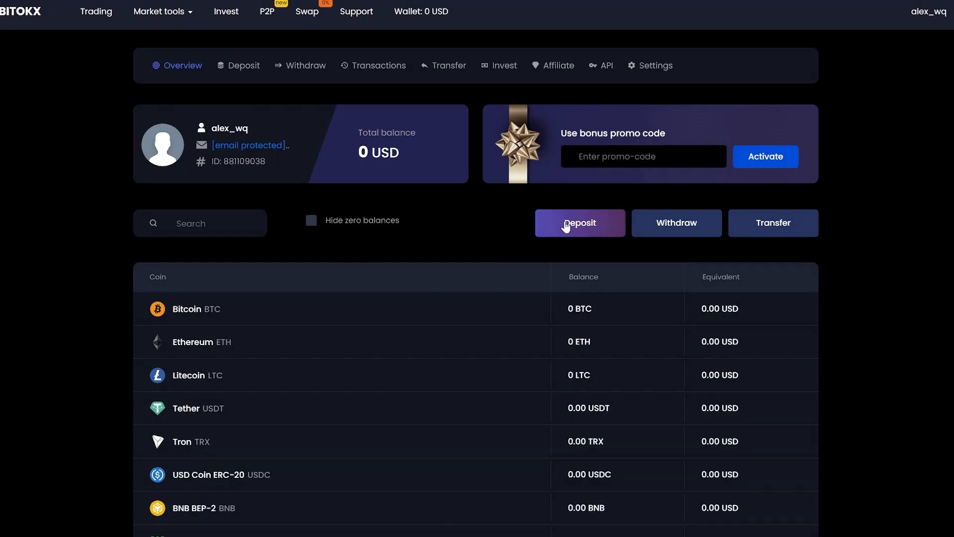
{"action": "left_click", "coordinate": [580, 222]}
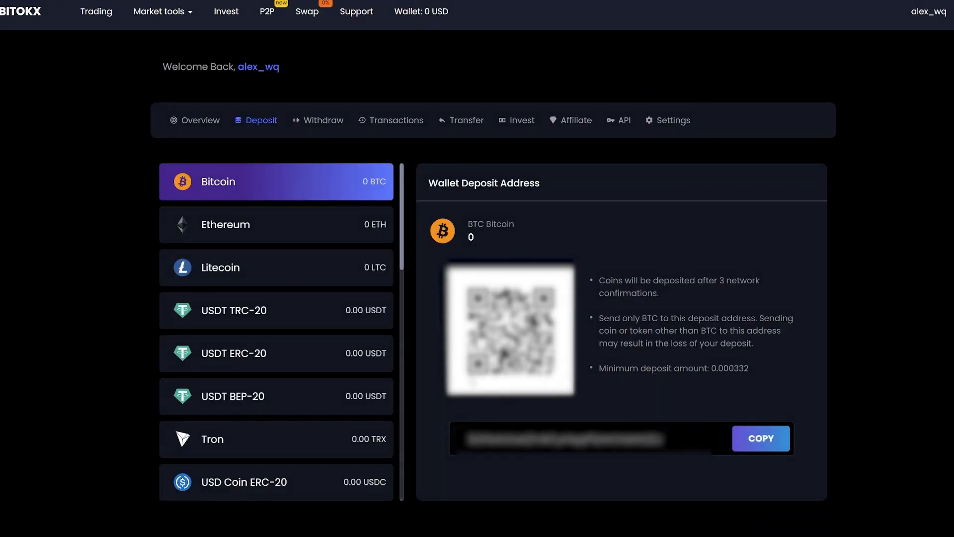
{"action": "left_click", "coordinate": [761, 438]}
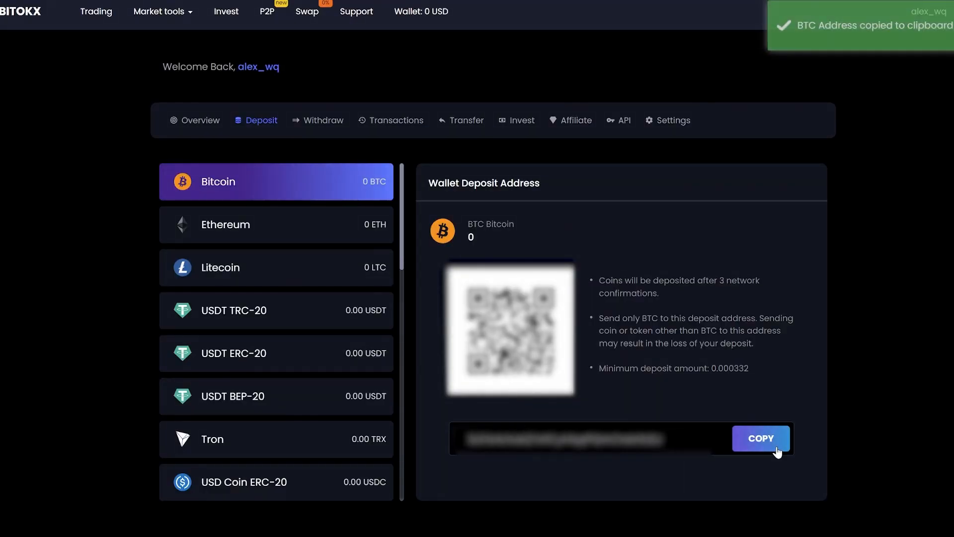
{"action": "mouse_move", "coordinate": [811, 483]}
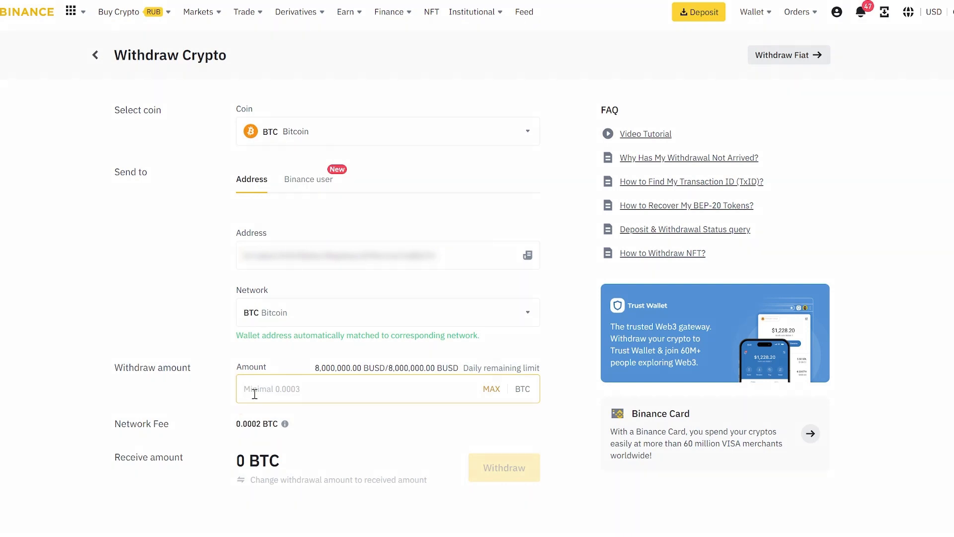
Step: Enter 0.4 BTC as the Binance withdrawal amount to the copied BITOKX address
{"action": "type", "text": "0"}
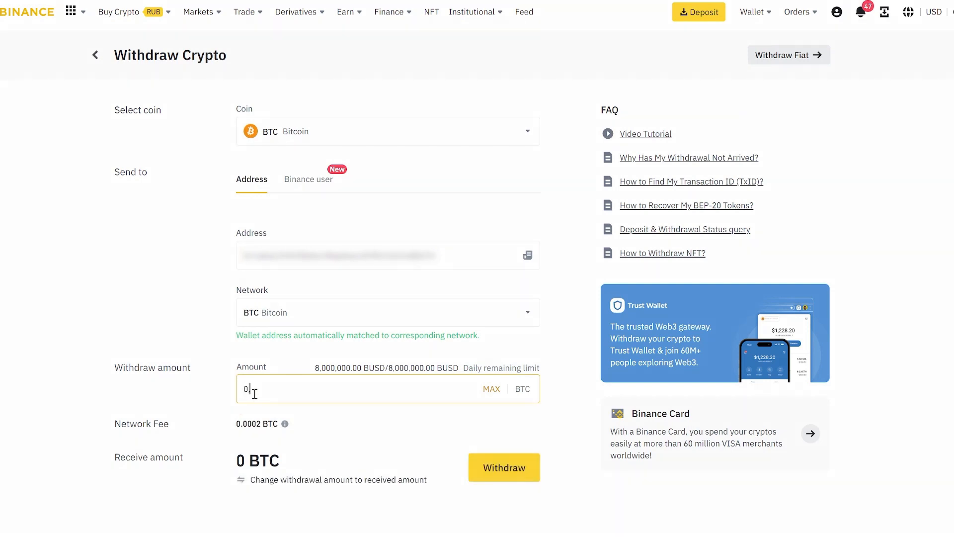
{"action": "type", "text": "0.4"}
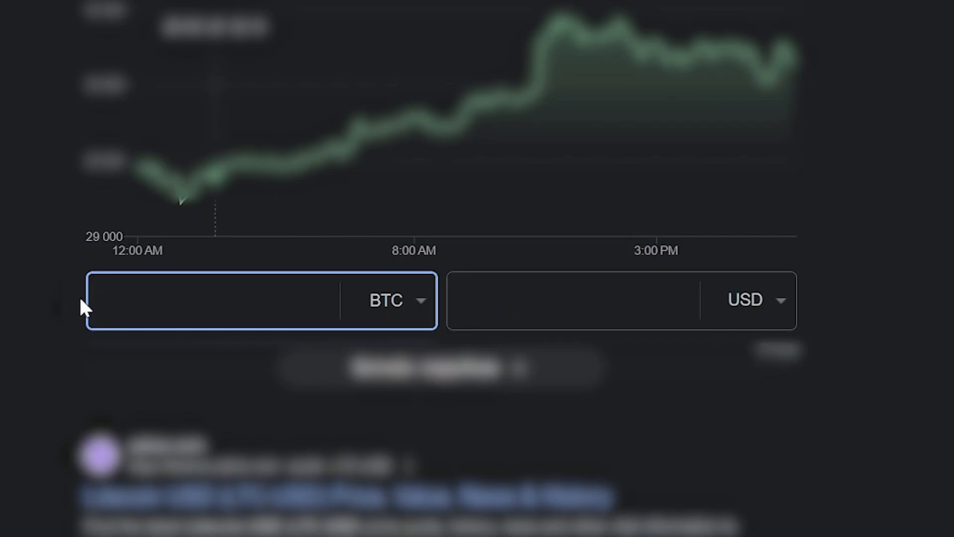
{"action": "type", "text": "0."}
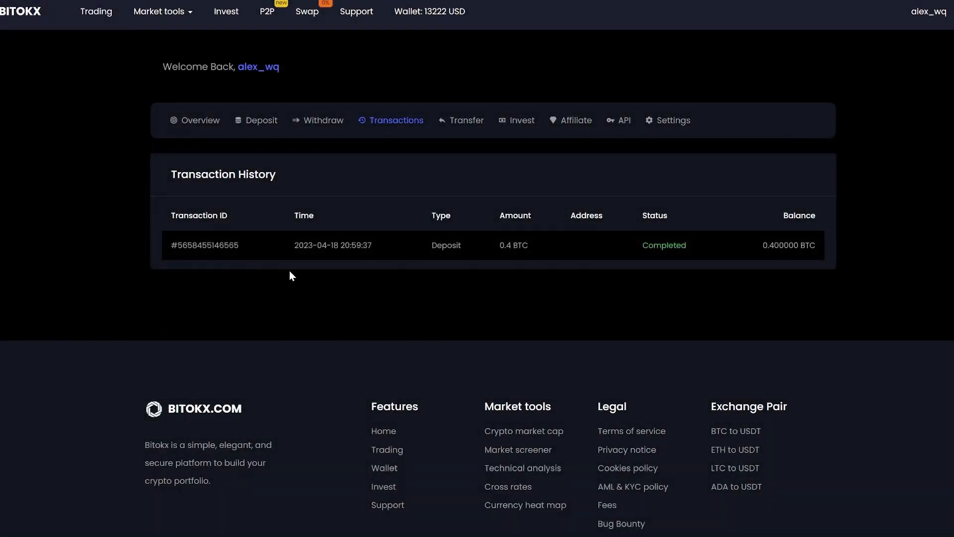
{"action": "mouse_move", "coordinate": [538, 274]}
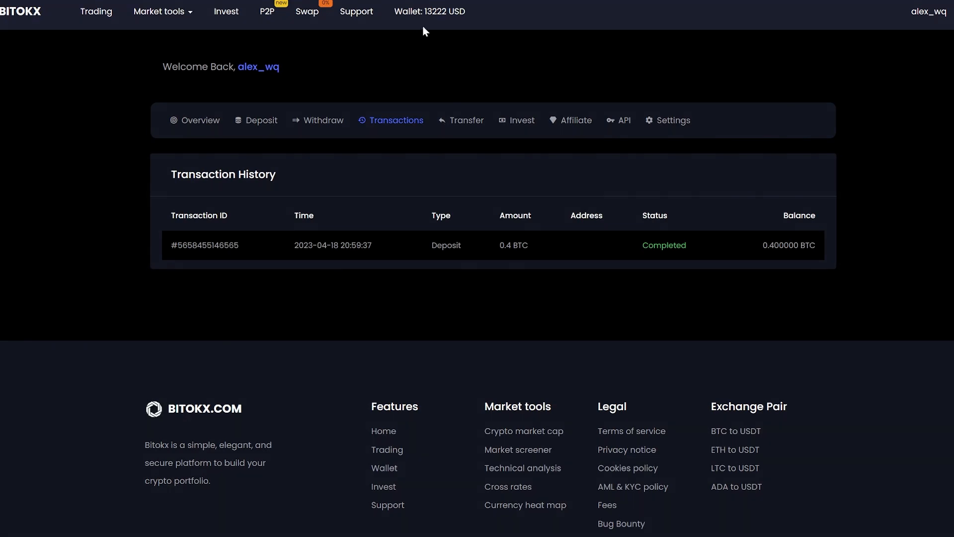
{"action": "mouse_move", "coordinate": [442, 30]}
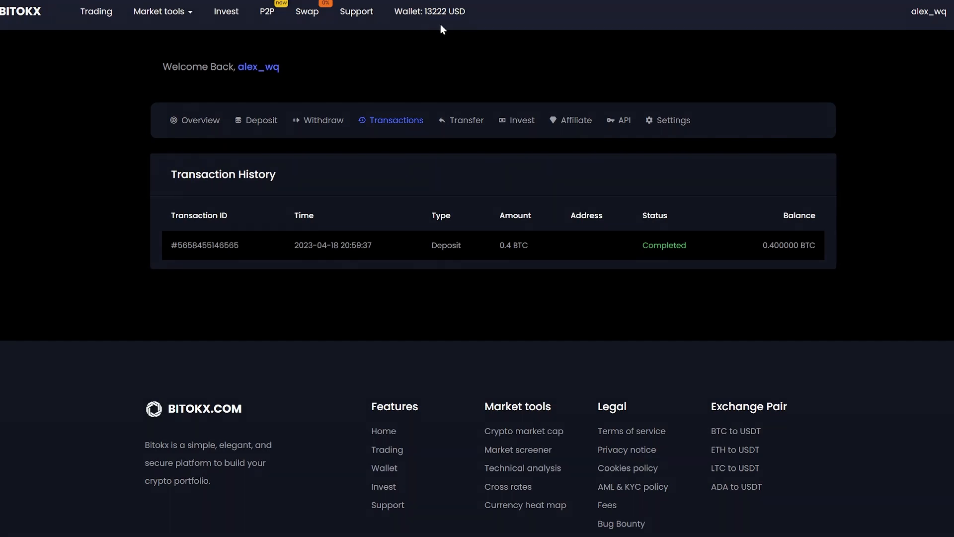
{"action": "mouse_move", "coordinate": [53, 53]}
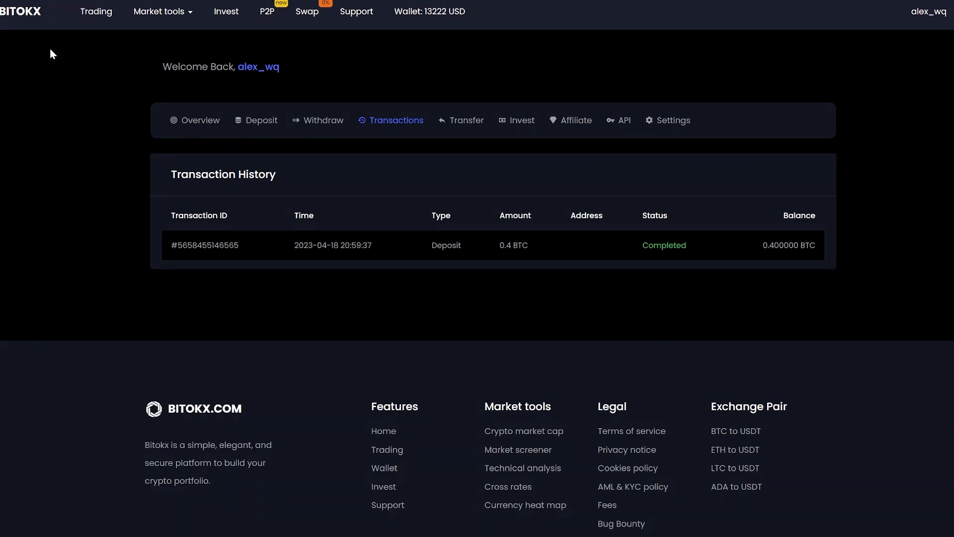
{"action": "mouse_move", "coordinate": [99, 22]}
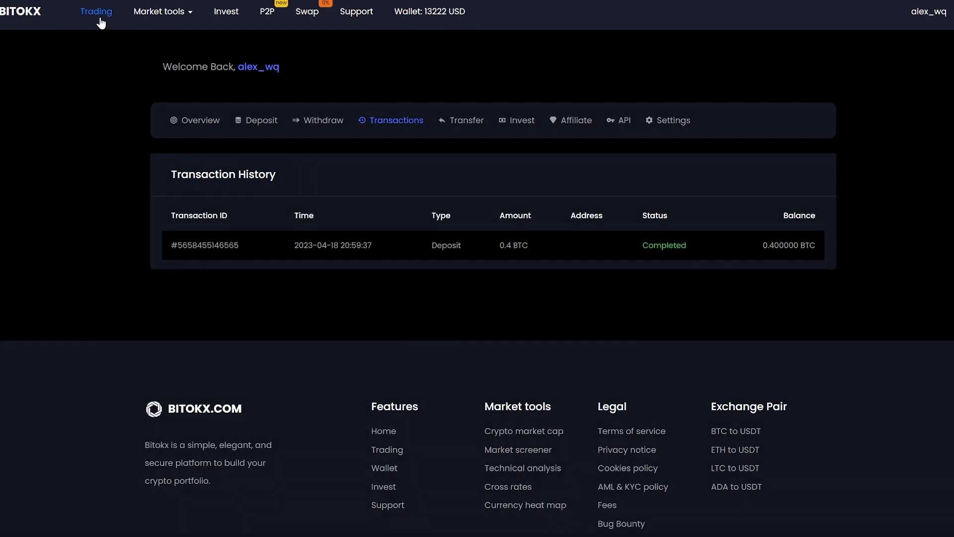
Step: Place a market sell of the full 0.4 BTC balance for about 13213.82 USDT
{"action": "left_click", "coordinate": [96, 11]}
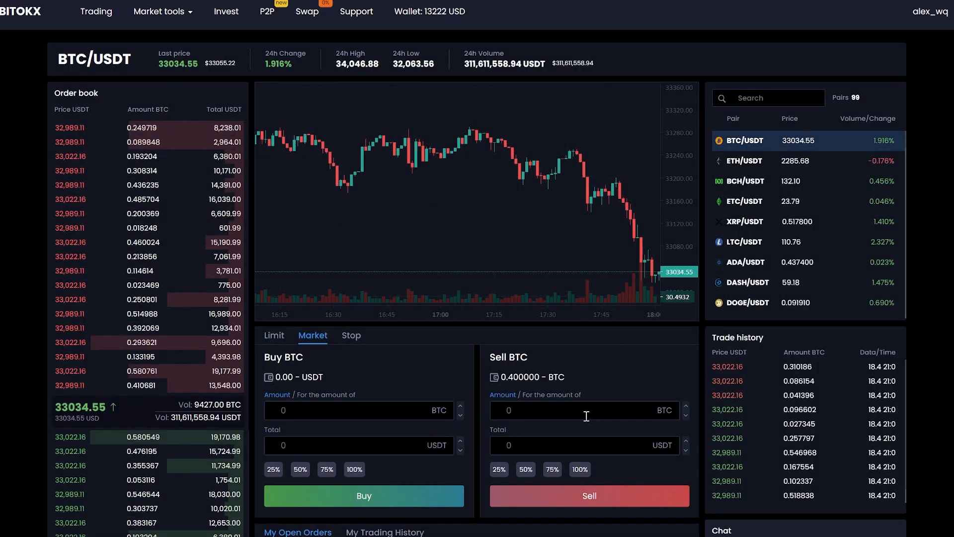
{"action": "left_click", "coordinate": [580, 469]}
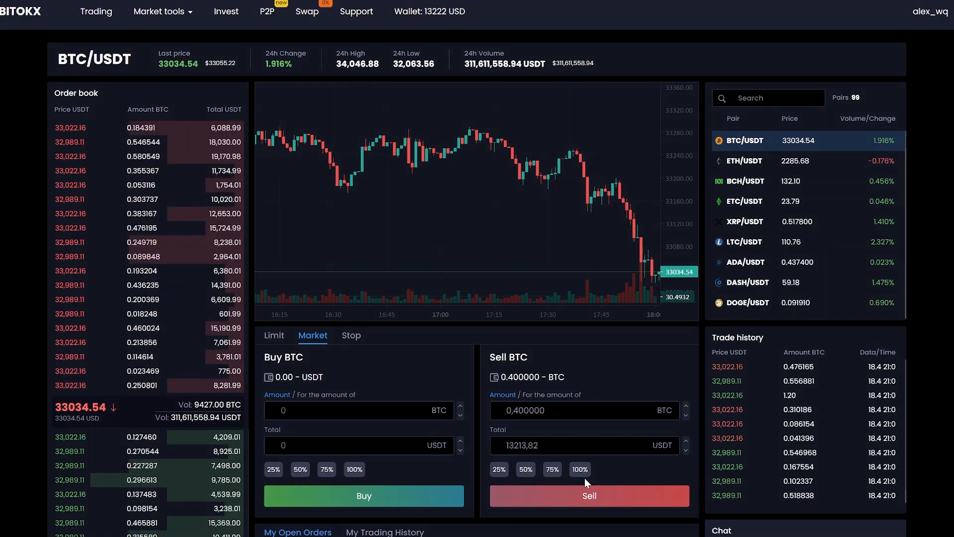
{"action": "left_click", "coordinate": [589, 495]}
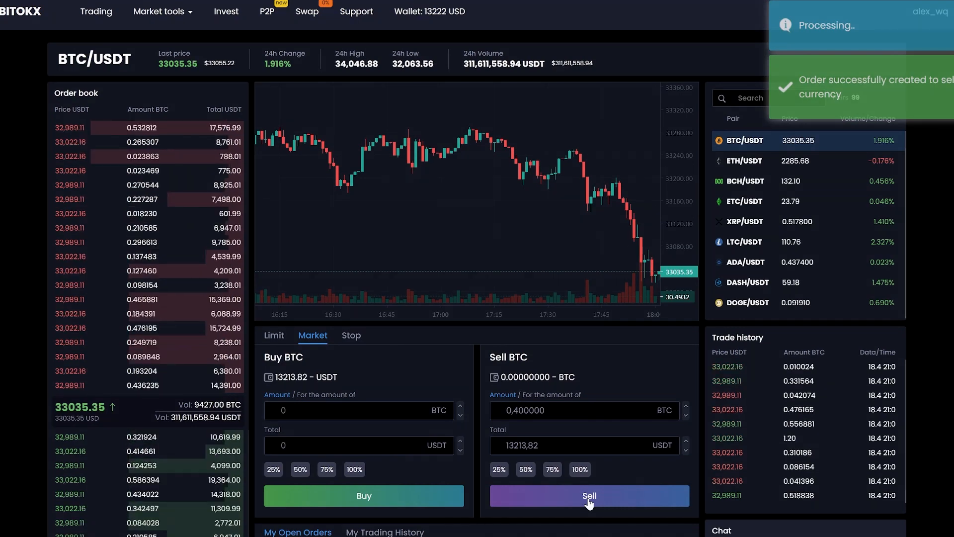
{"action": "left_click", "coordinate": [590, 496]}
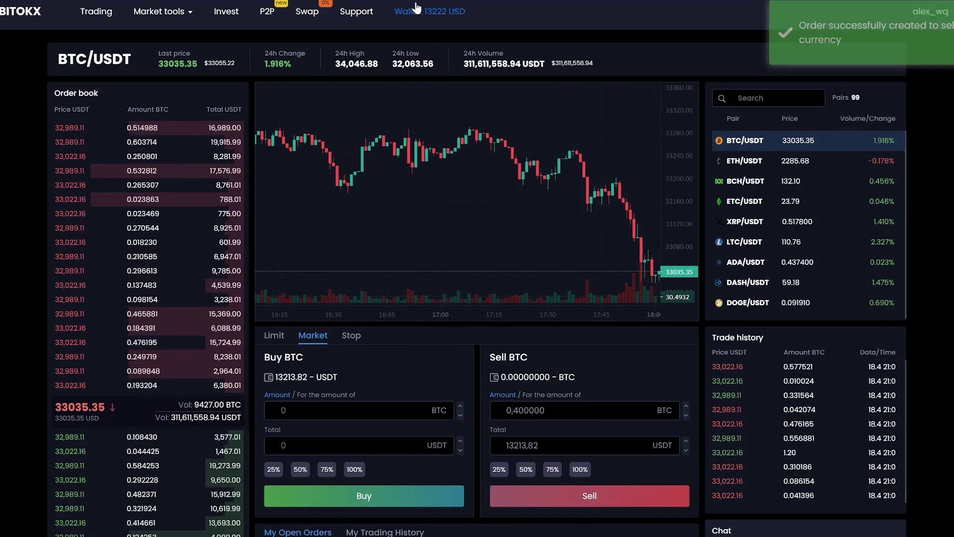
Step: Check the 13213.82 USDT wallet balance, then choose Tron (TRC20) for the Binance USDT deposit
{"action": "left_click", "coordinate": [408, 11]}
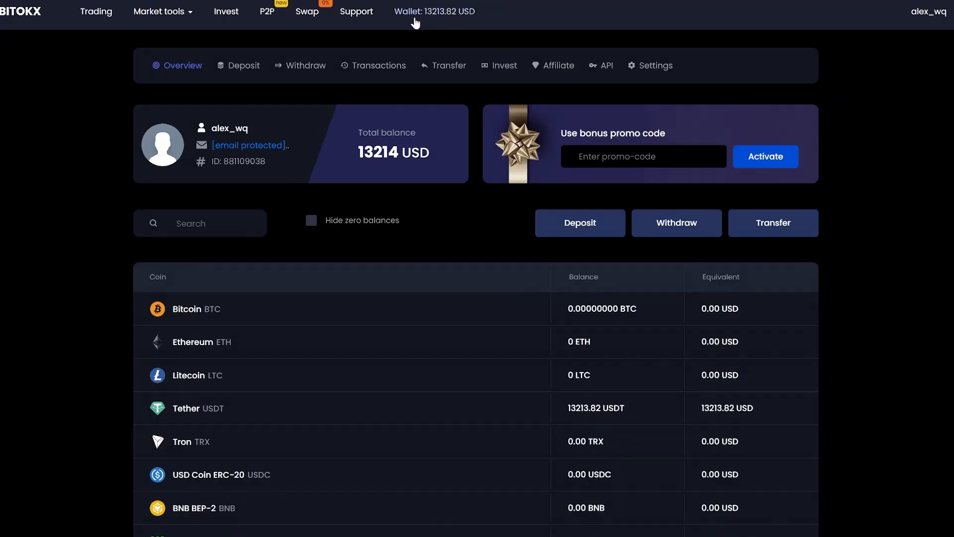
{"action": "mouse_move", "coordinate": [277, 424]}
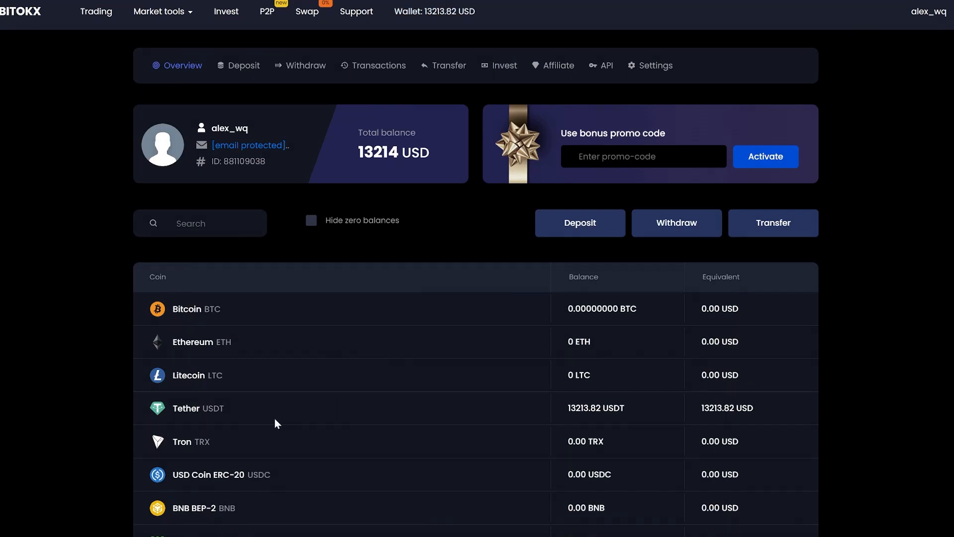
{"action": "mouse_move", "coordinate": [740, 424]}
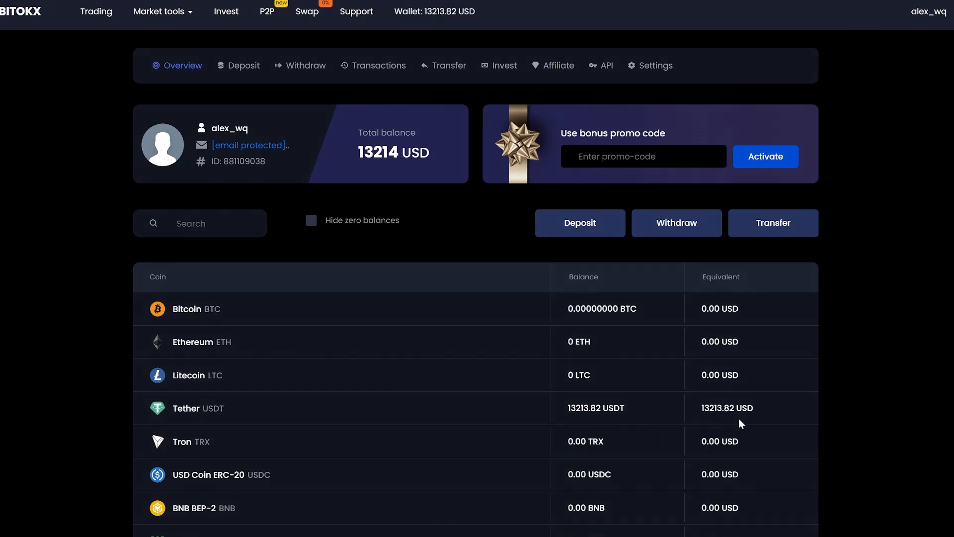
{"action": "mouse_move", "coordinate": [680, 251]}
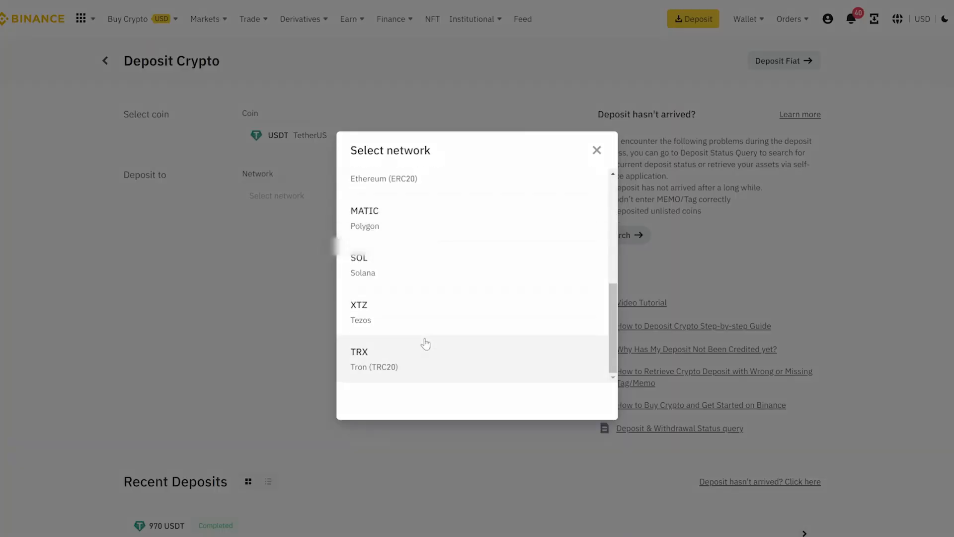
{"action": "left_click", "coordinate": [374, 358]}
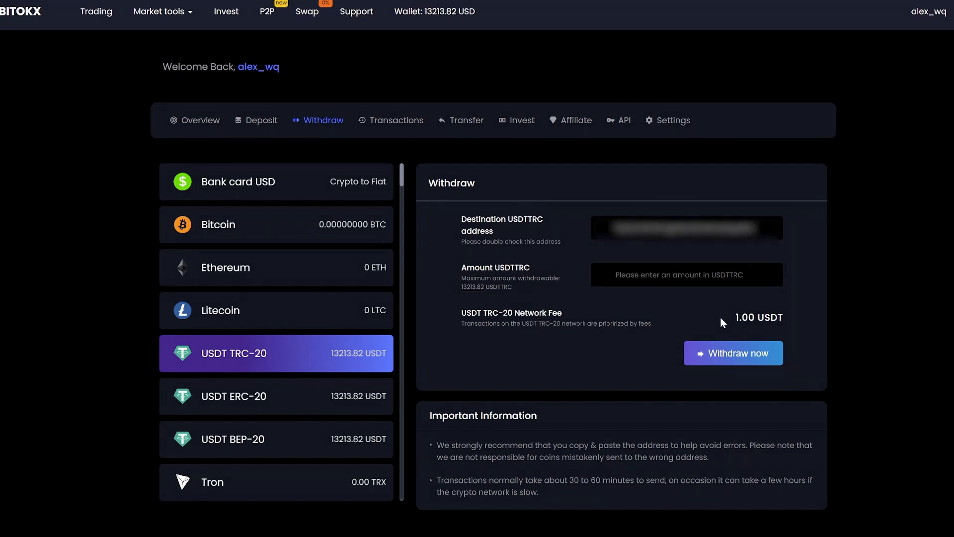
{"action": "mouse_move", "coordinate": [652, 298]}
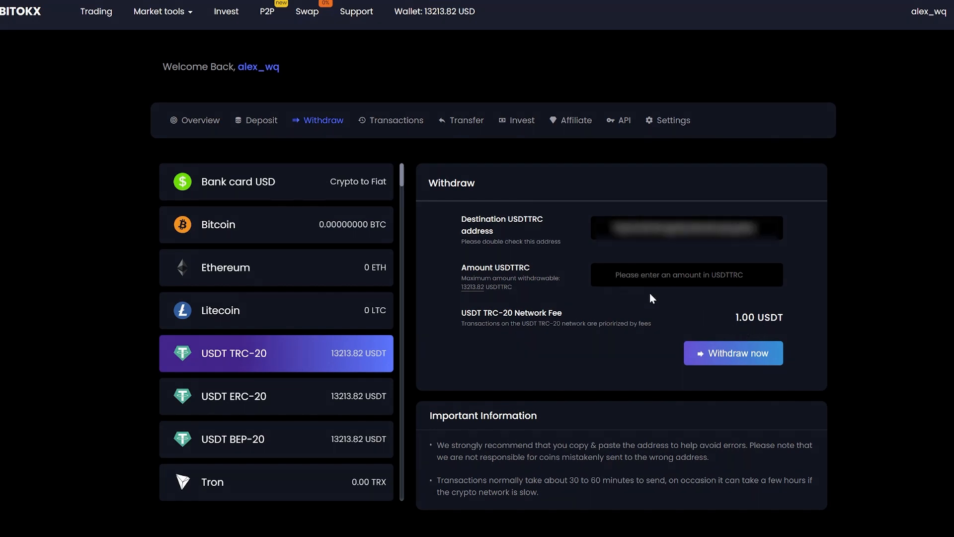
Step: Submit a 13213 USDT TRC-20 withdrawal from BITOKX to the Binance address
{"action": "type", "text": "13213"}
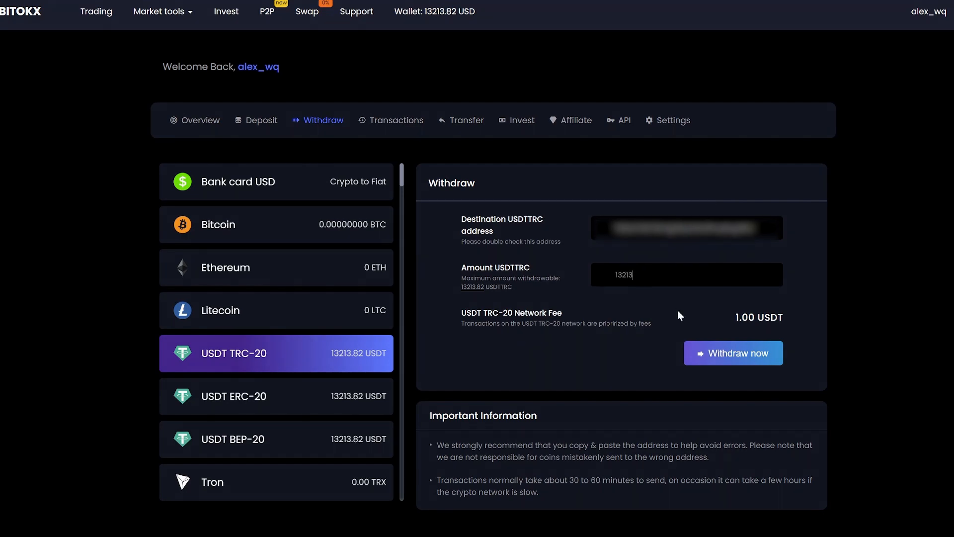
{"action": "left_click", "coordinate": [733, 353]}
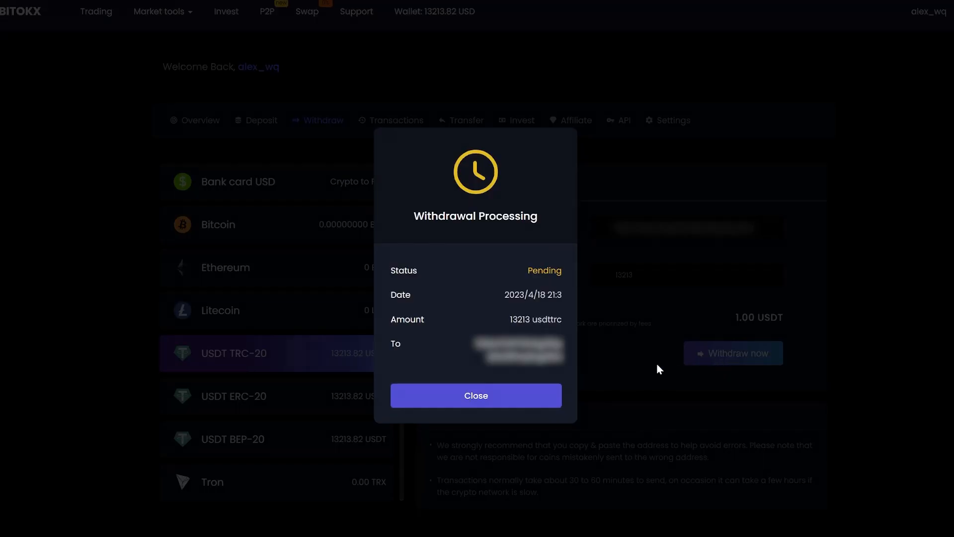
{"action": "mouse_move", "coordinate": [507, 378]}
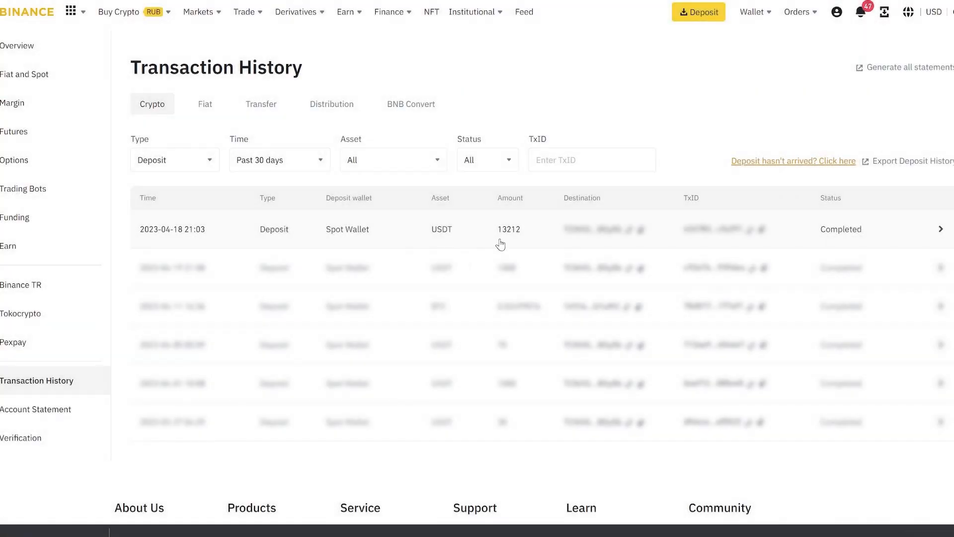
{"action": "mouse_move", "coordinate": [521, 244]}
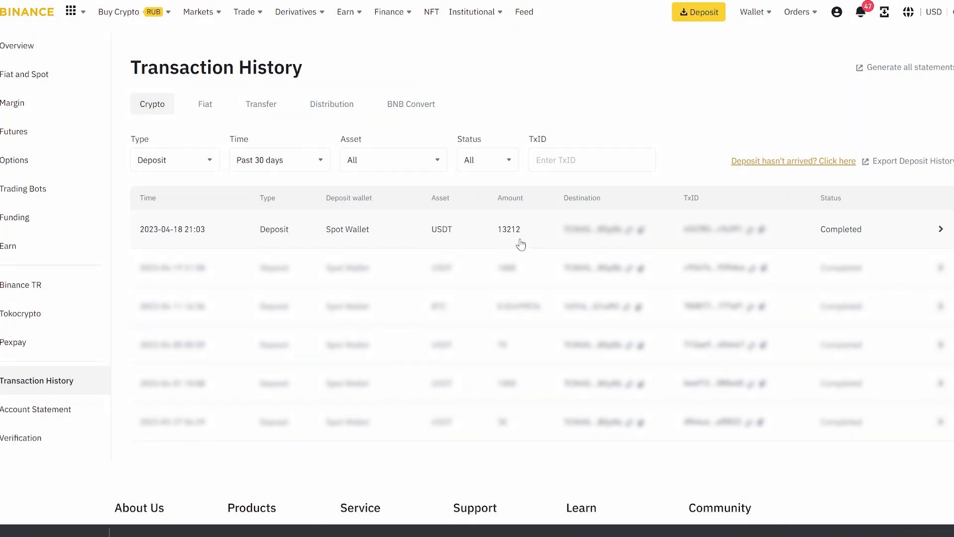